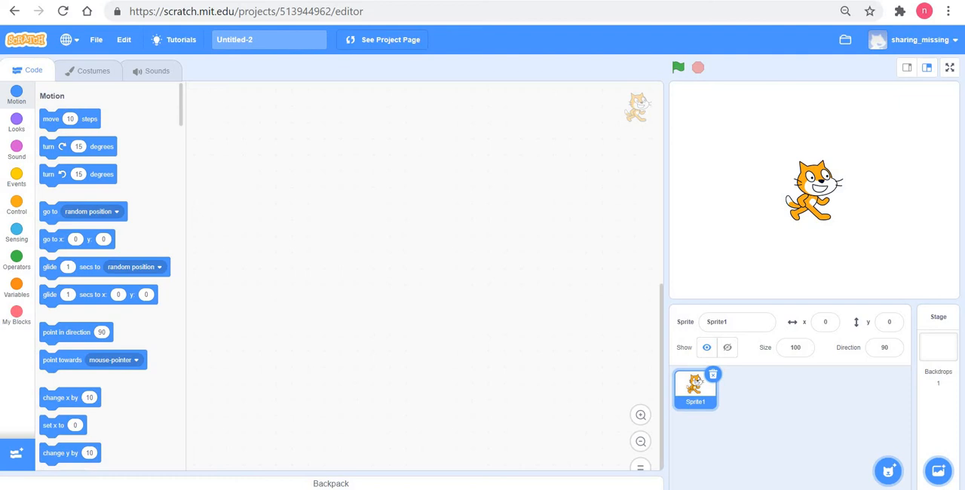
mouse_move(621, 238)
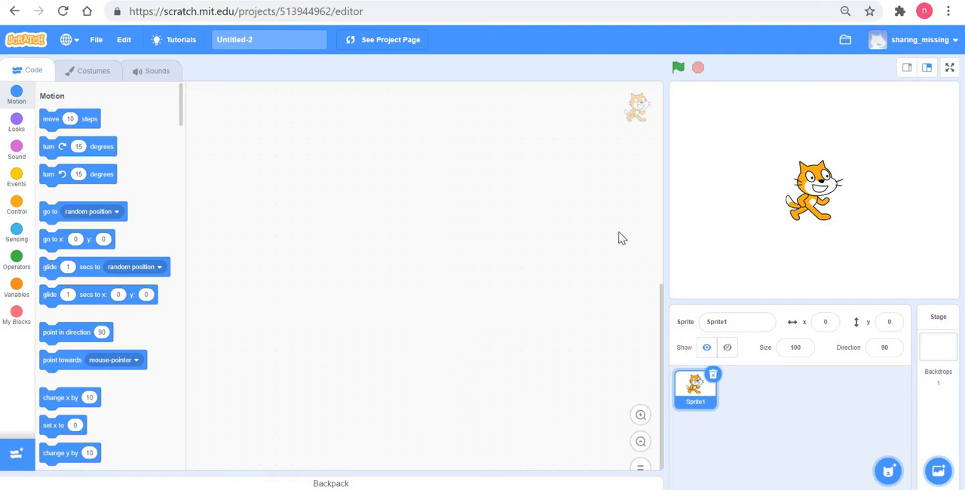
mouse_move(868, 122)
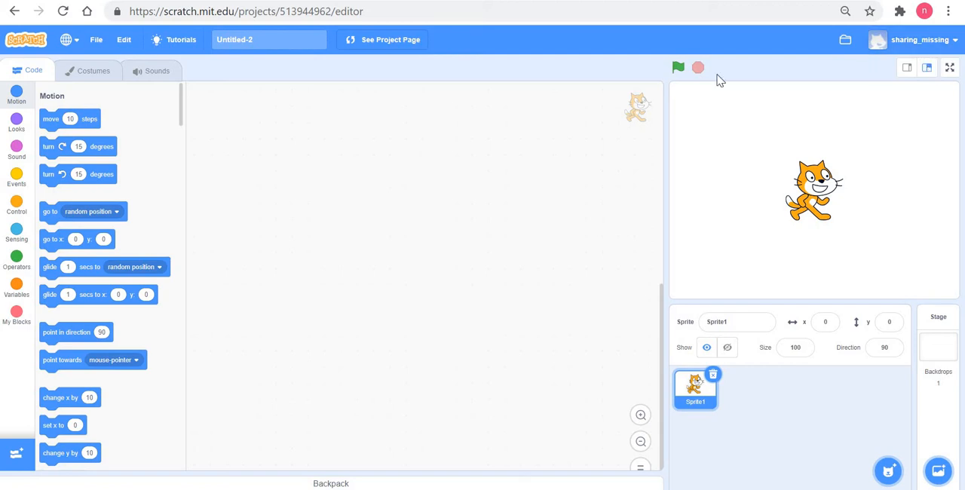
mouse_move(528, 60)
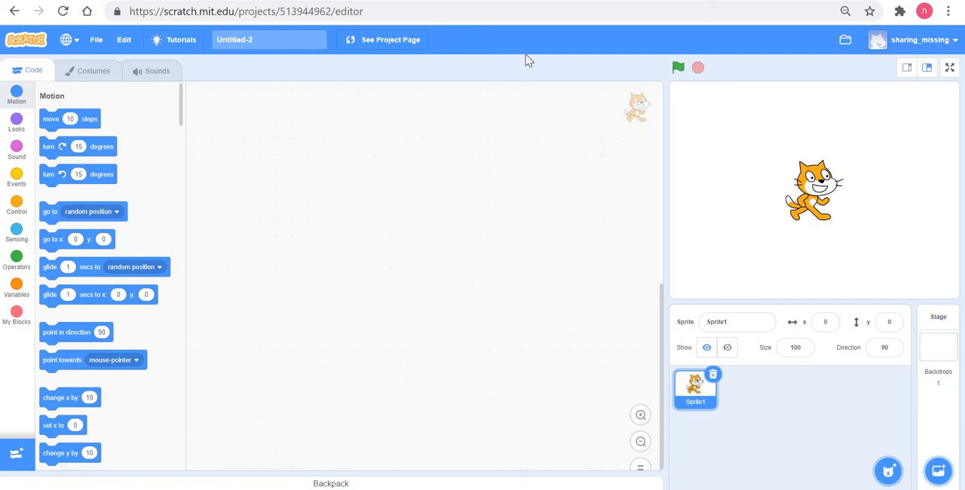
mouse_move(446, 55)
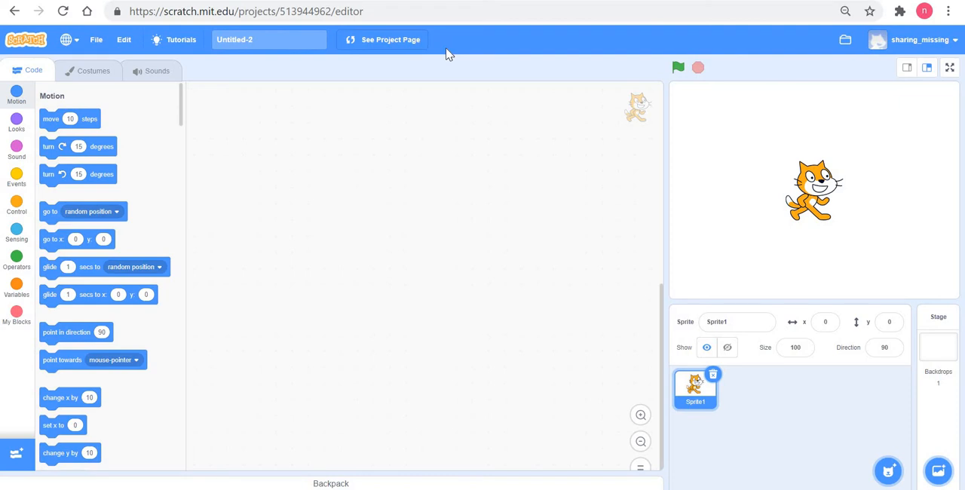
mouse_move(491, 54)
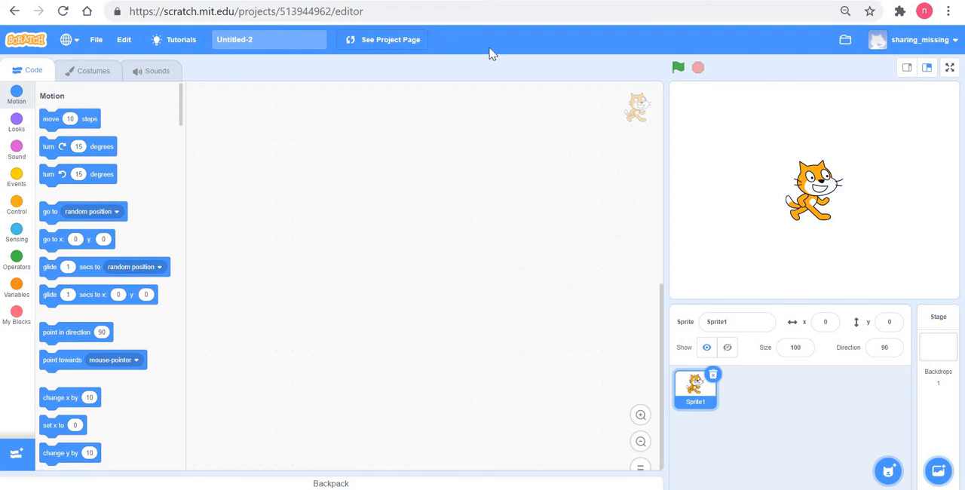
mouse_move(491, 54)
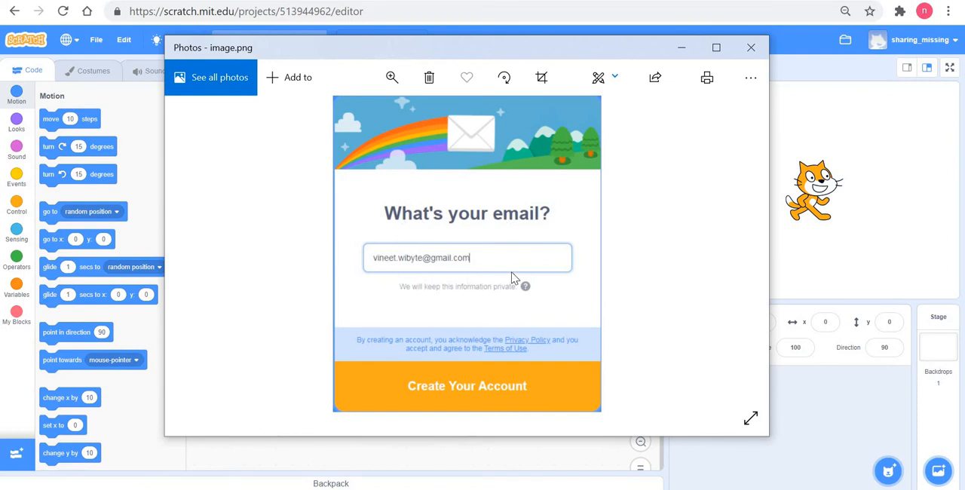
mouse_move(551, 267)
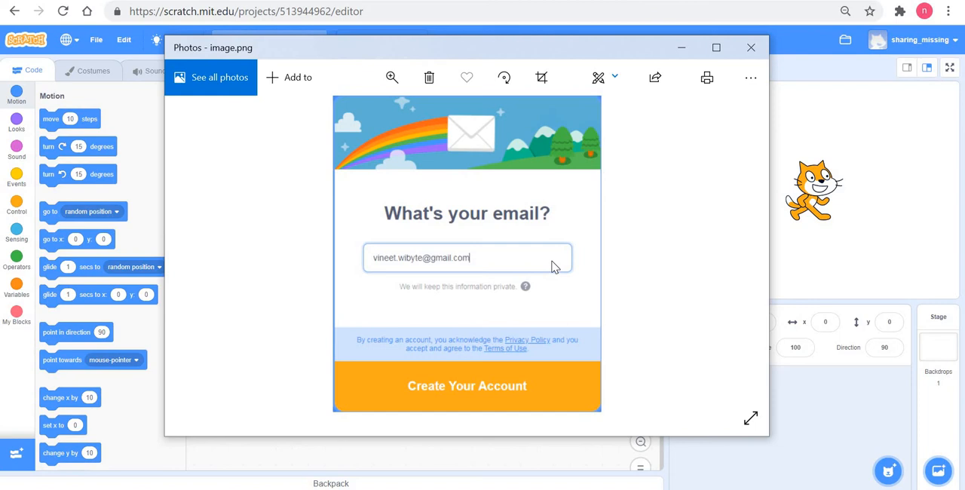
mouse_move(479, 273)
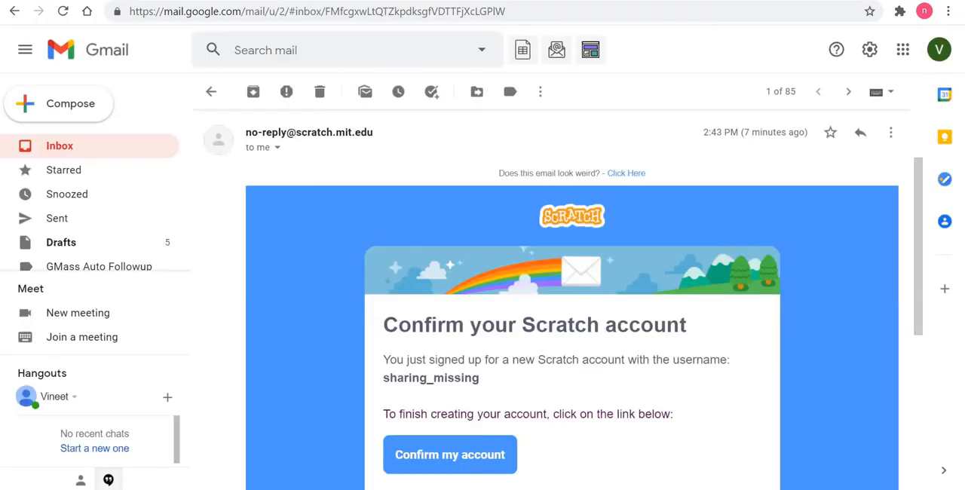
mouse_move(279, 148)
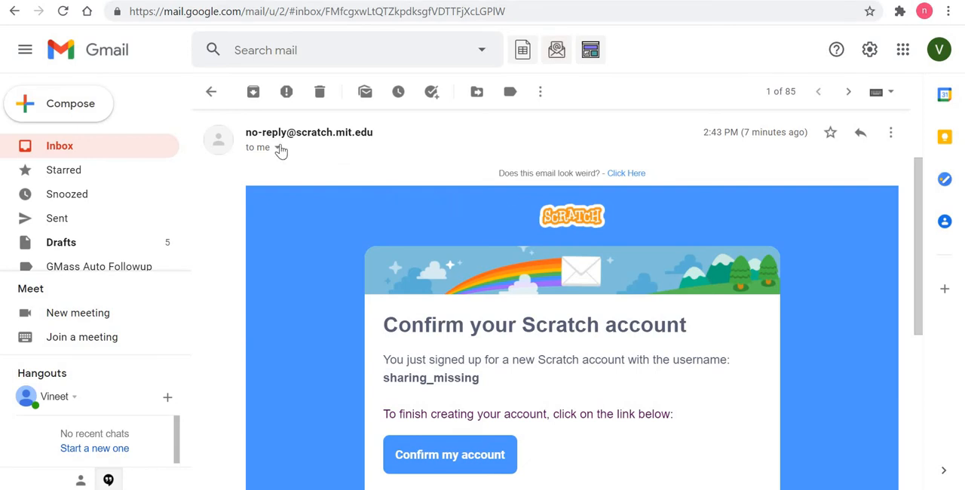
mouse_move(338, 137)
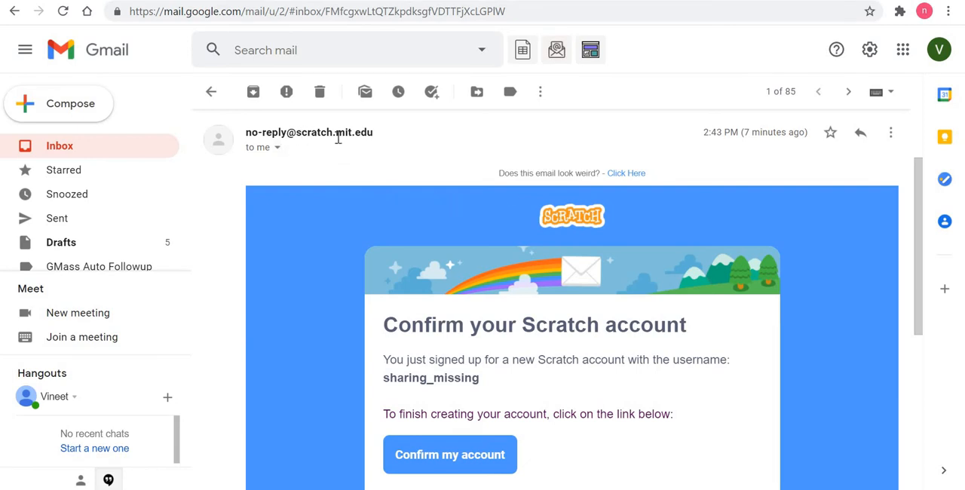
mouse_move(647, 351)
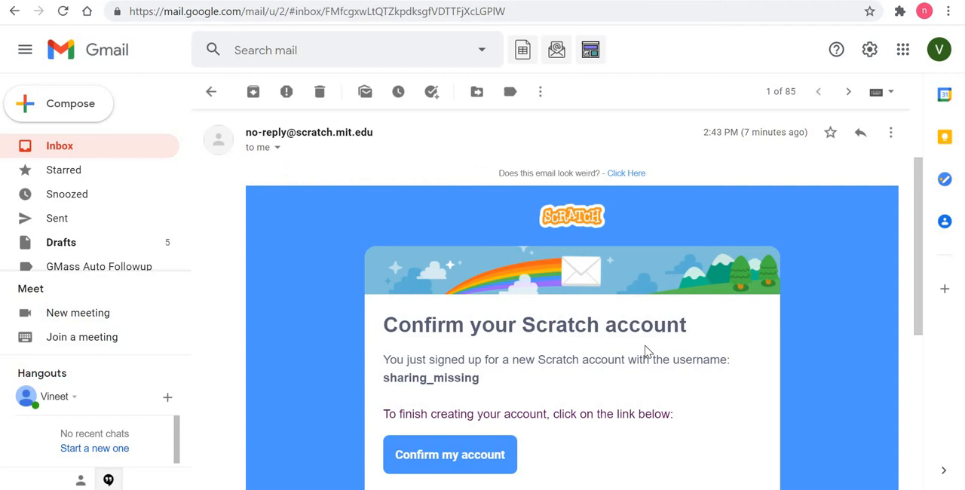
mouse_move(787, 343)
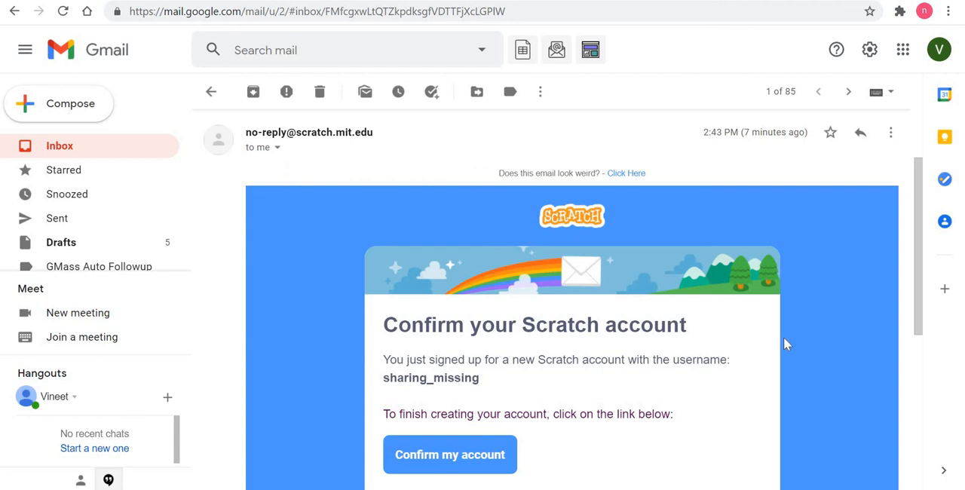
mouse_move(920, 294)
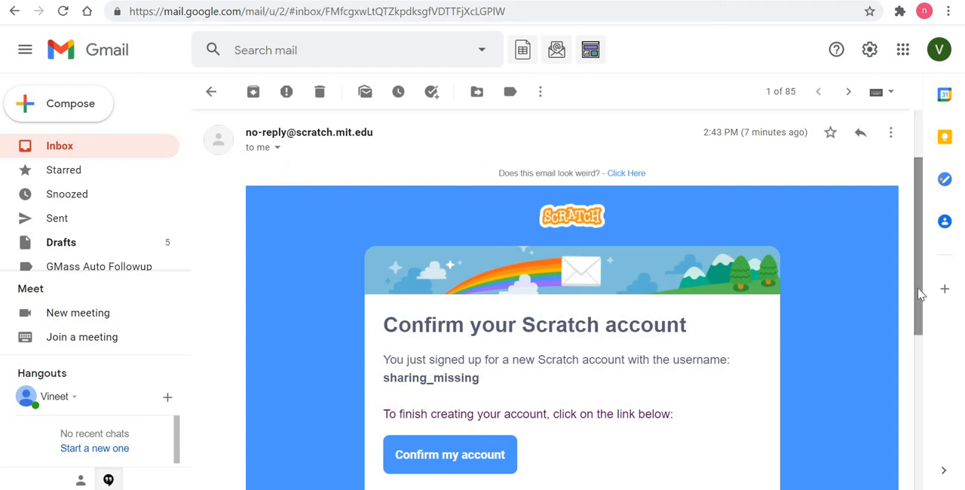
- Scroll down the FAQ page to the section on confirming an account
scroll("down", 3)
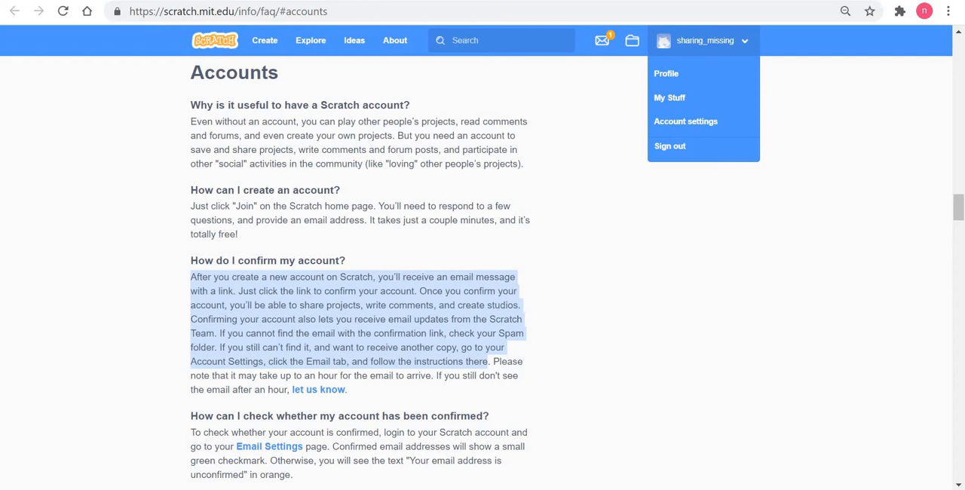
mouse_move(580, 214)
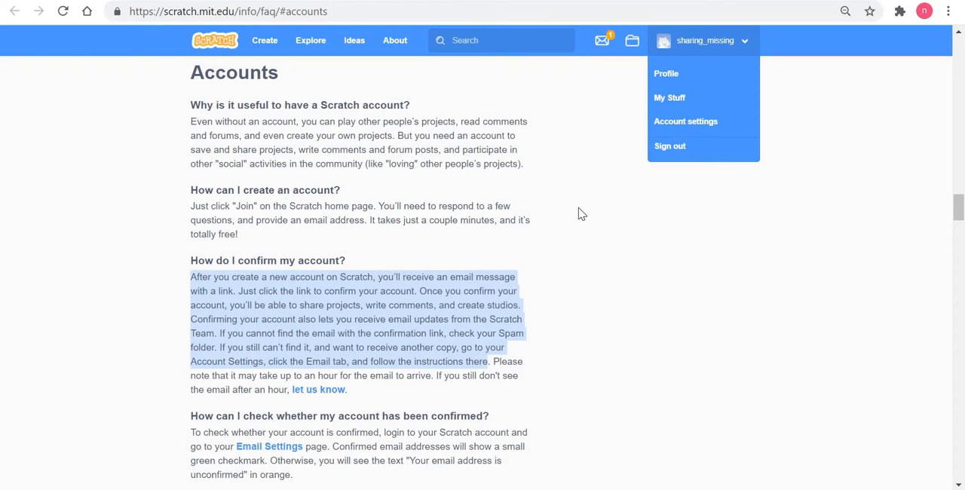
mouse_move(905, 199)
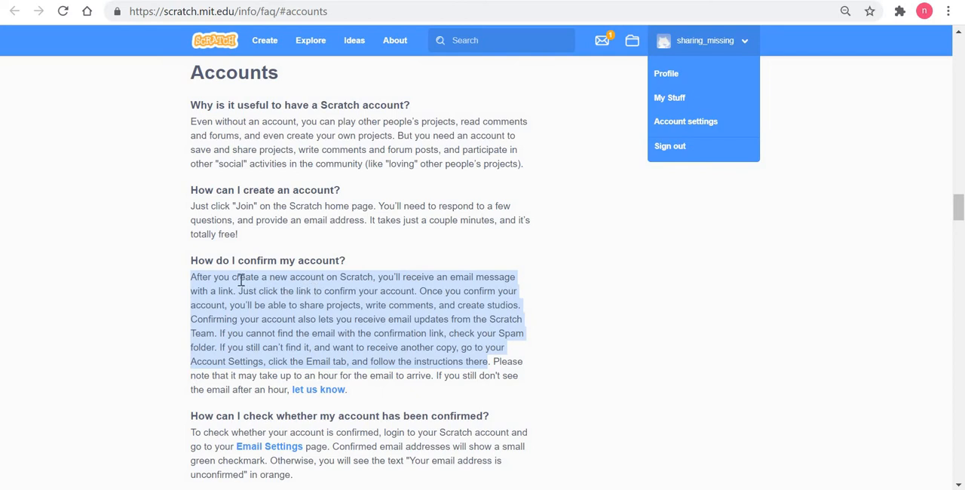
- Go to Account settings from the username menu for sharing_missing
left_click(253, 291)
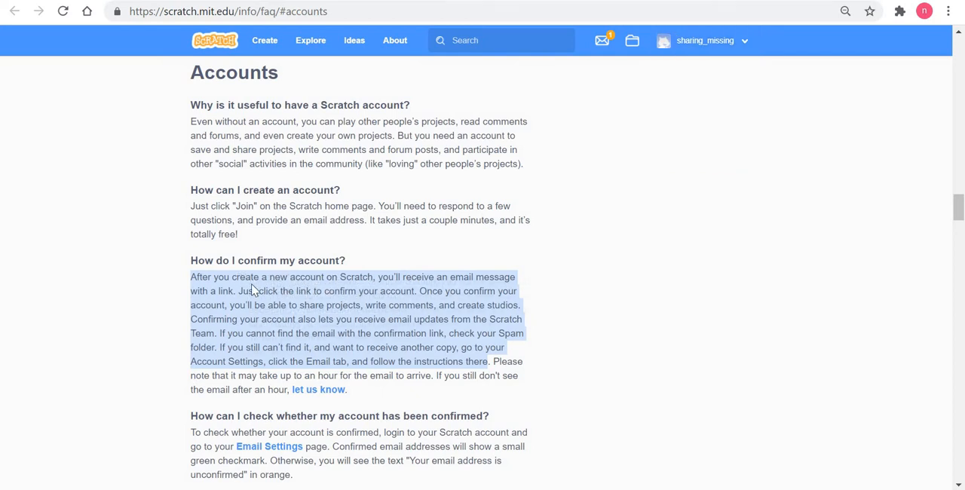
mouse_move(308, 290)
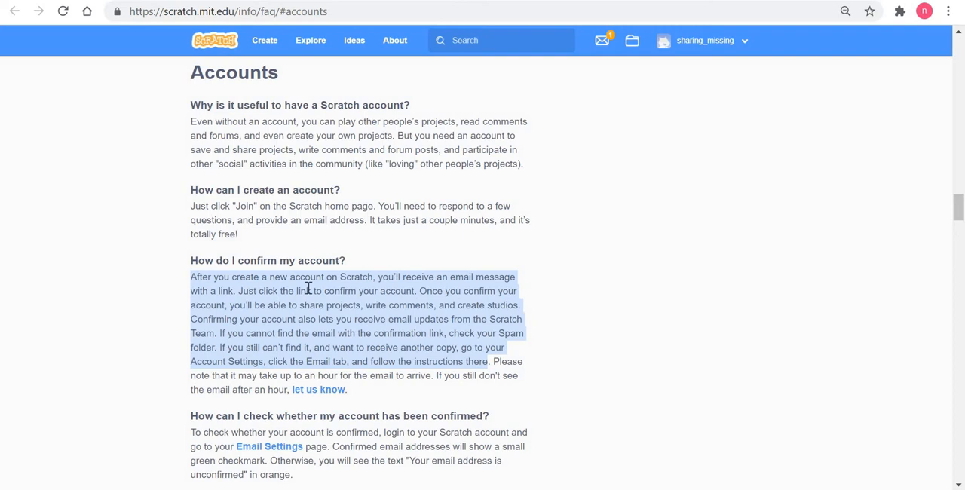
mouse_move(383, 291)
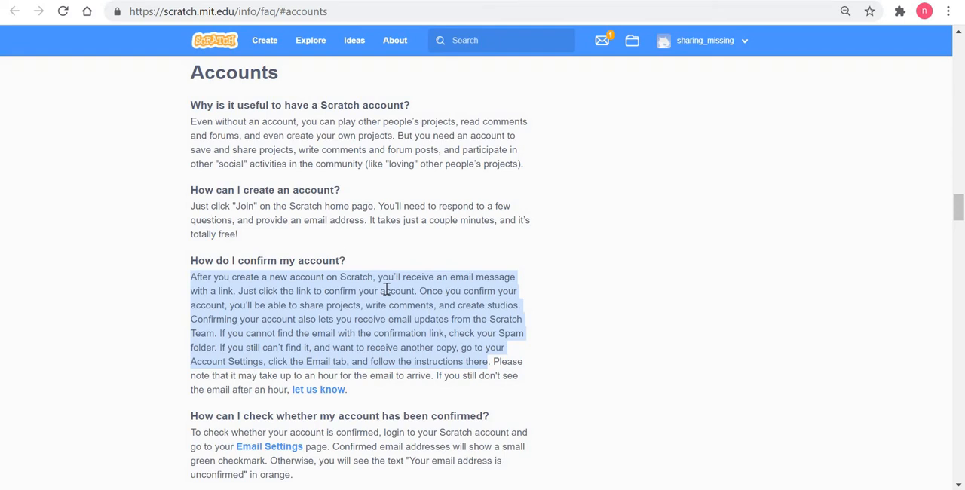
mouse_move(748, 145)
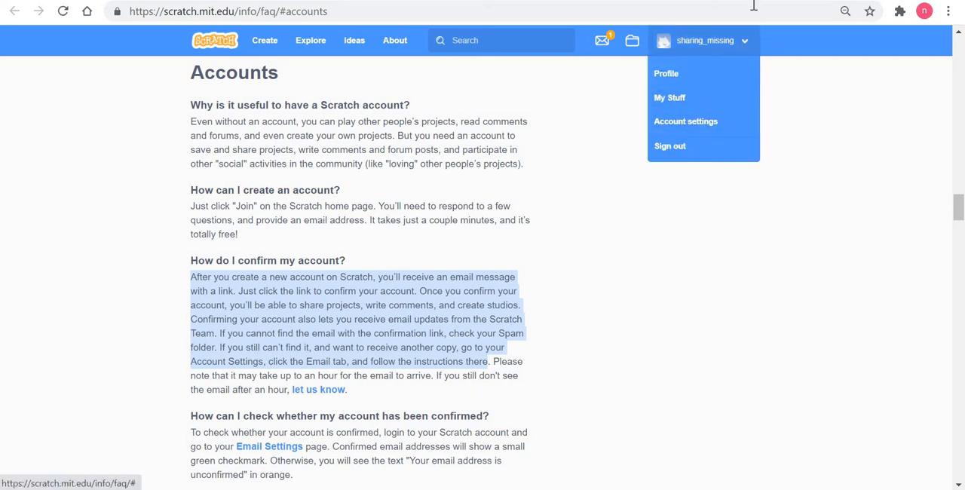
left_click(685, 120)
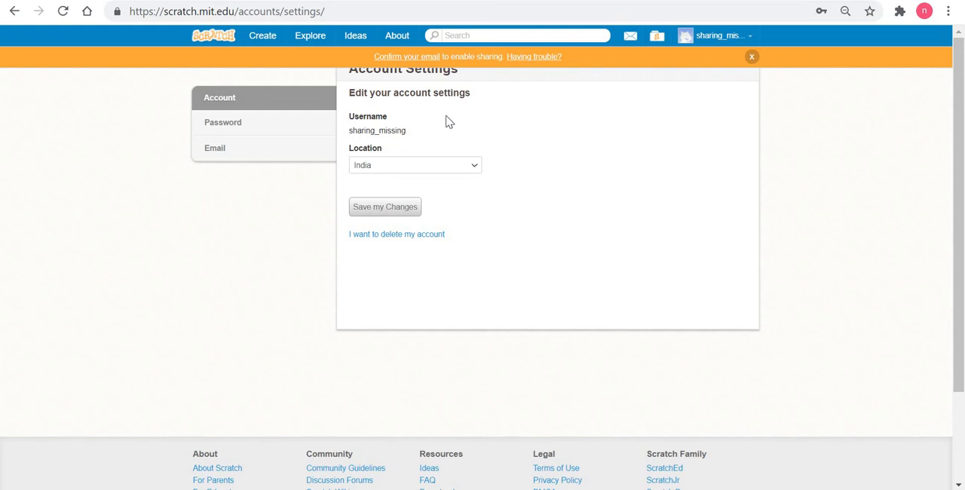
mouse_move(425, 54)
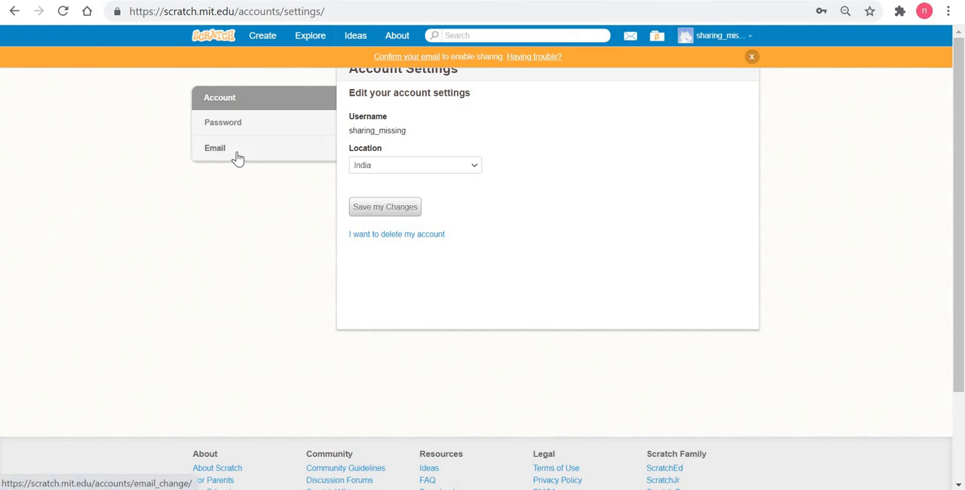
- Switch the Account Settings page to its Email section
left_click(214, 148)
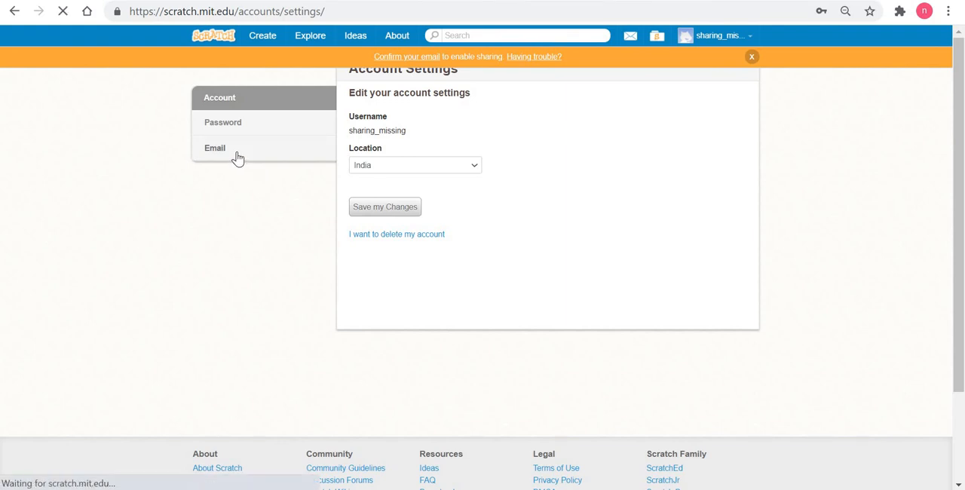
- Confirm the sharing_missing account via the Confirm my account link in the Gmail message
left_click(214, 148)
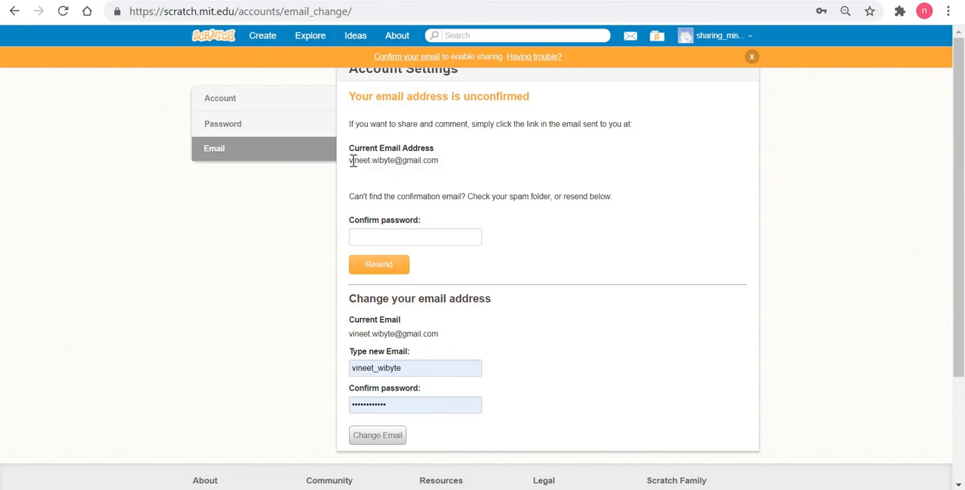
mouse_move(349, 169)
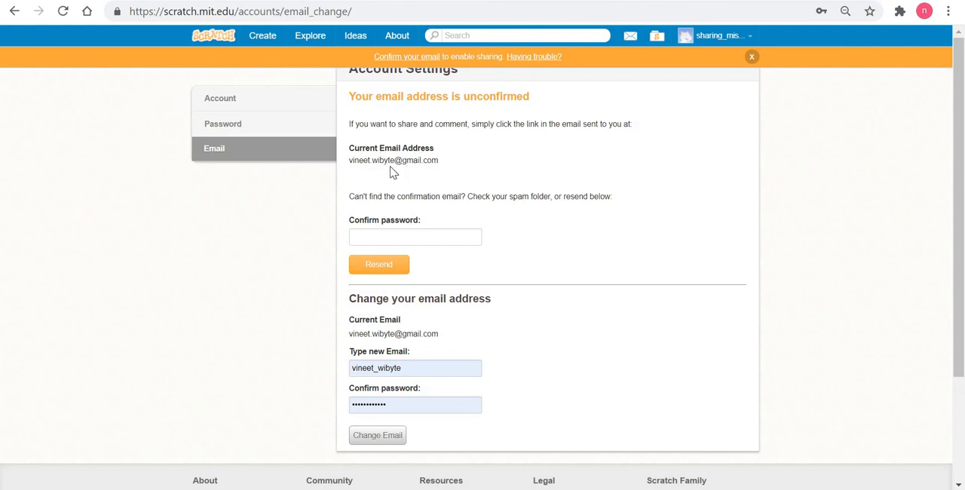
mouse_move(516, 158)
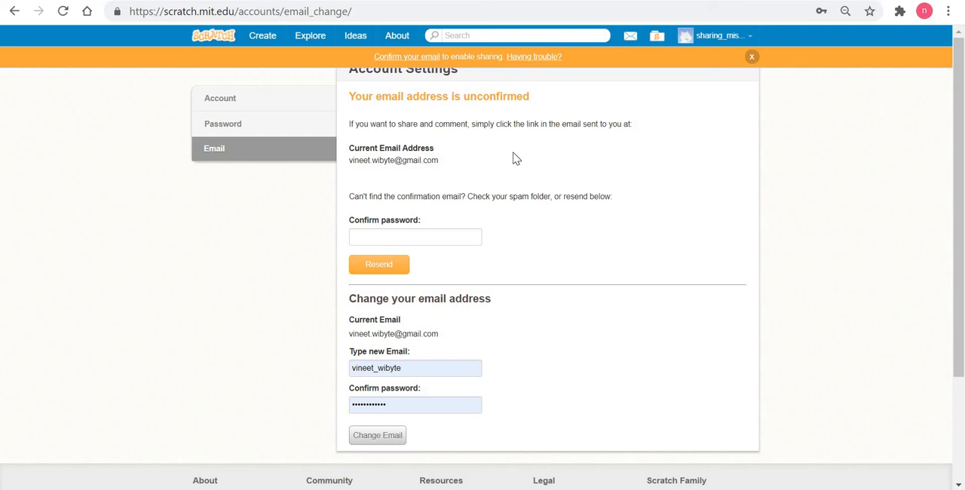
mouse_move(416, 199)
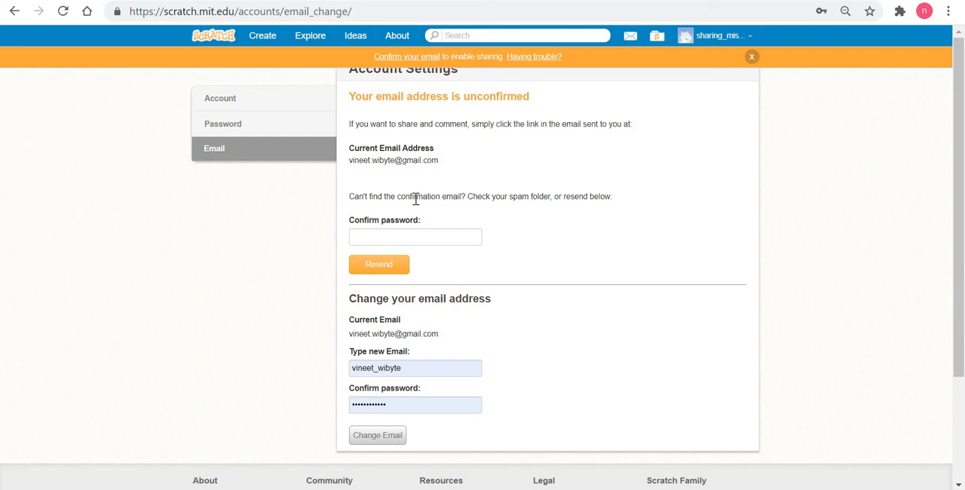
mouse_move(543, 199)
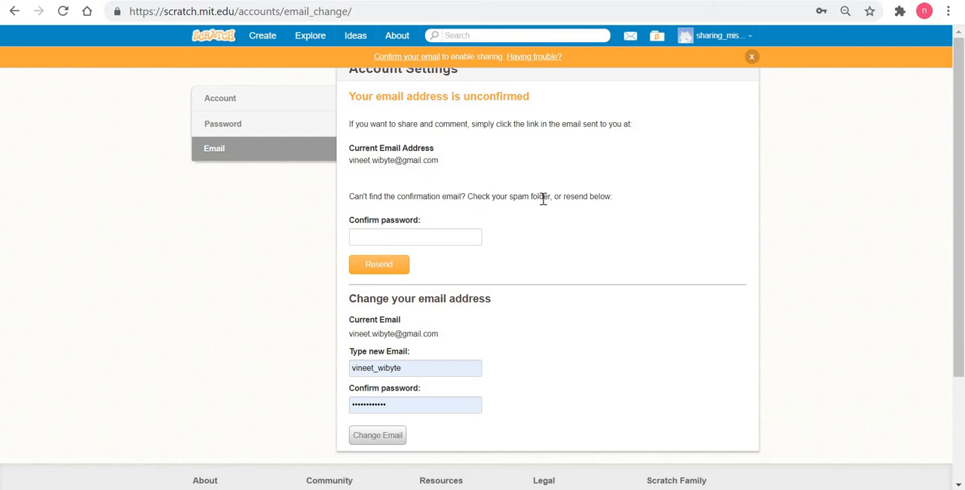
mouse_move(645, 118)
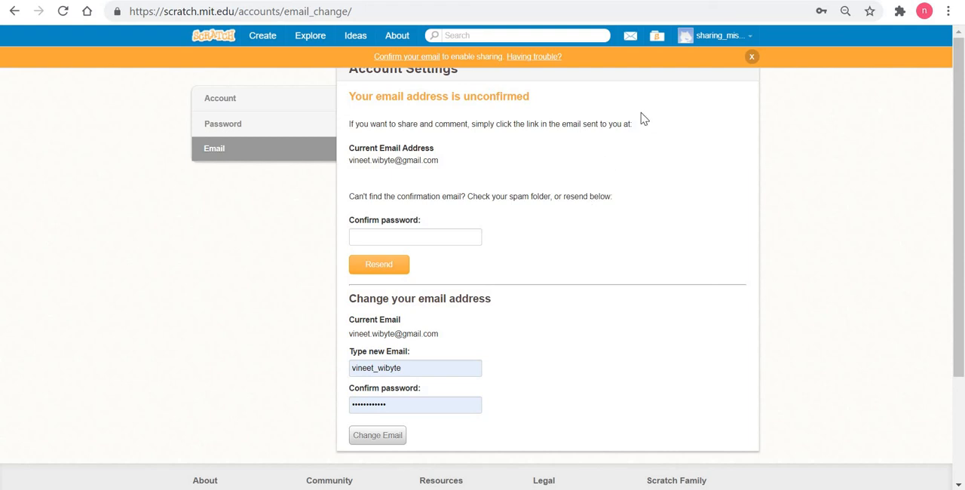
mouse_move(537, 60)
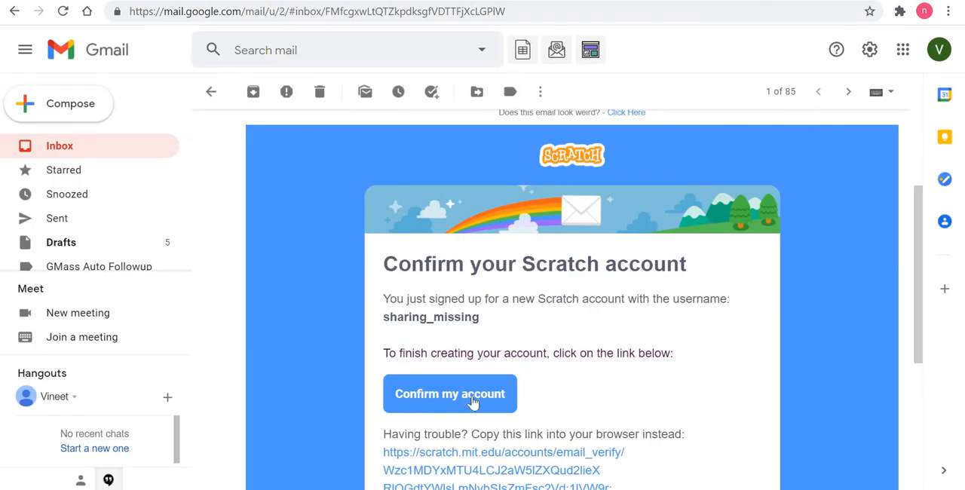
left_click(449, 394)
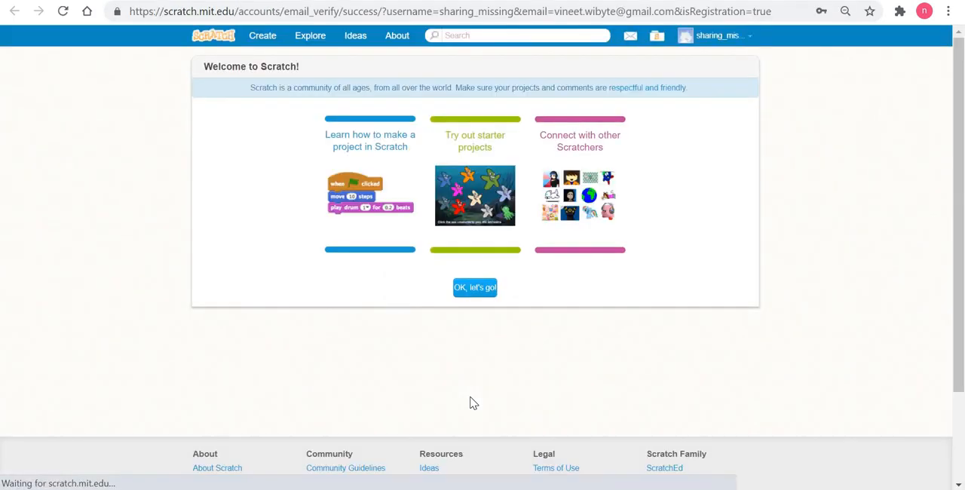
mouse_move(262, 36)
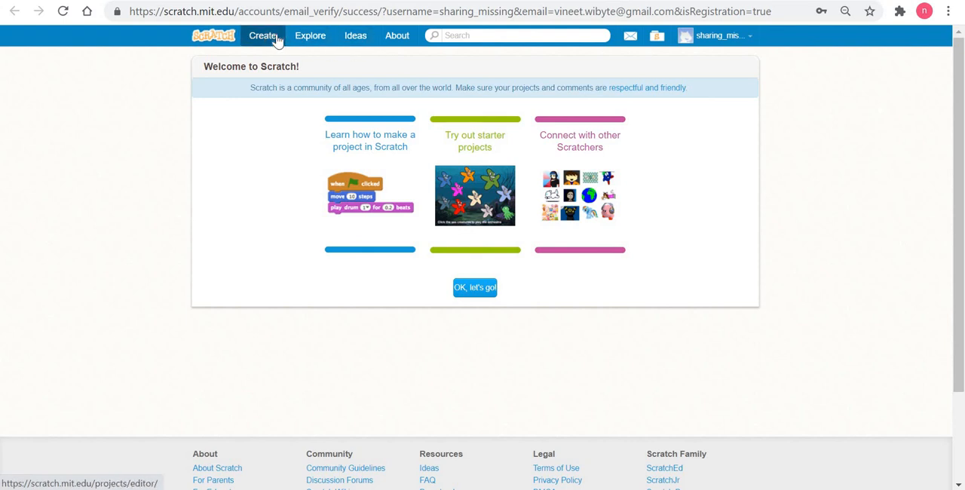
- Start a new project from Create, landing in the editor with the cat sprite
left_click(263, 36)
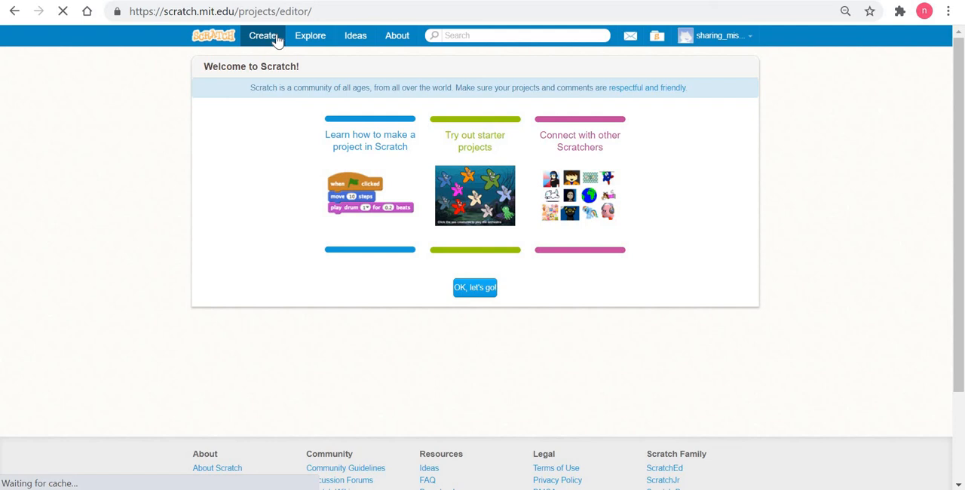
left_click(475, 286)
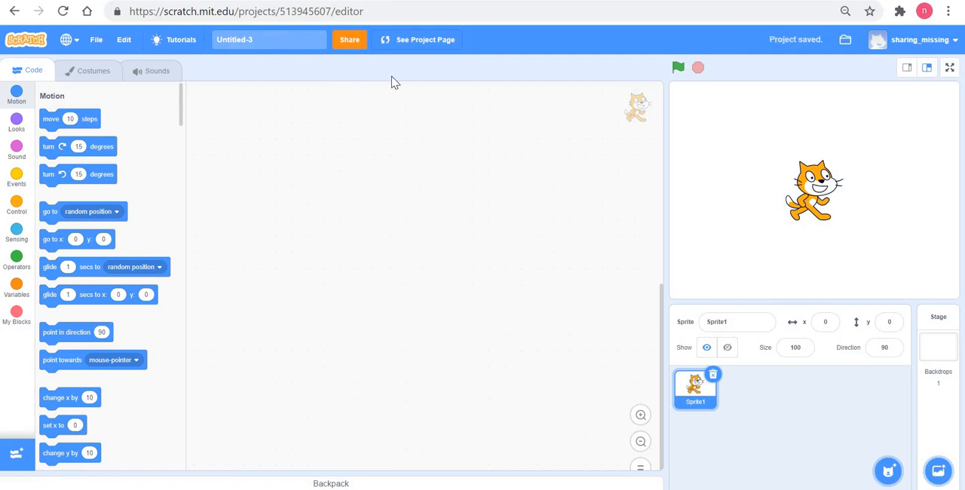
mouse_move(339, 29)
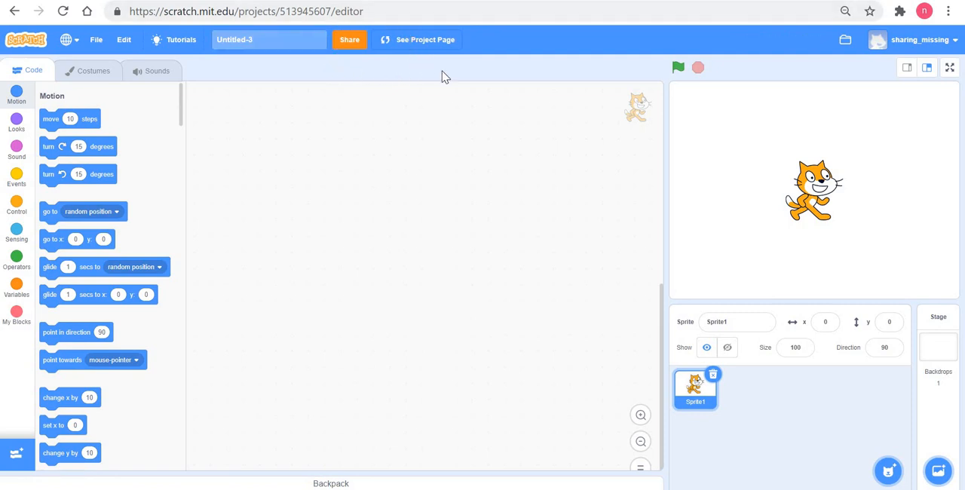
mouse_move(465, 90)
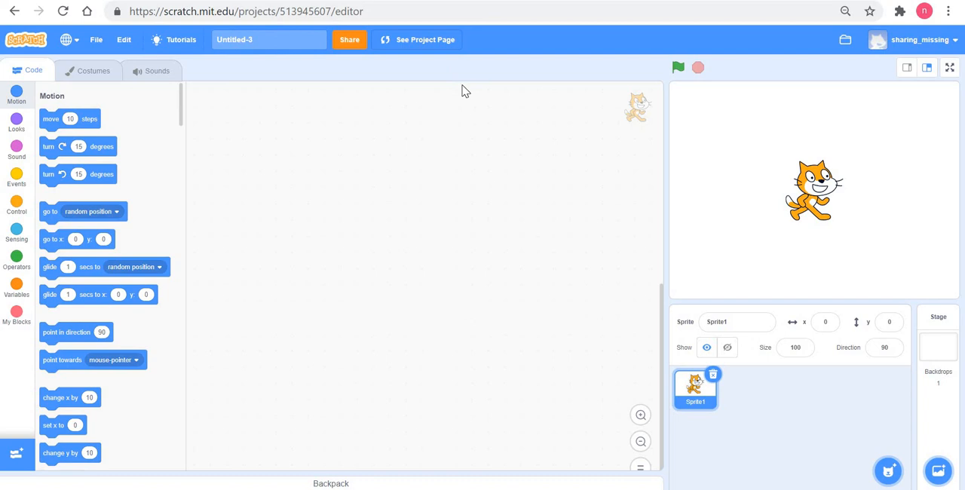
mouse_move(453, 90)
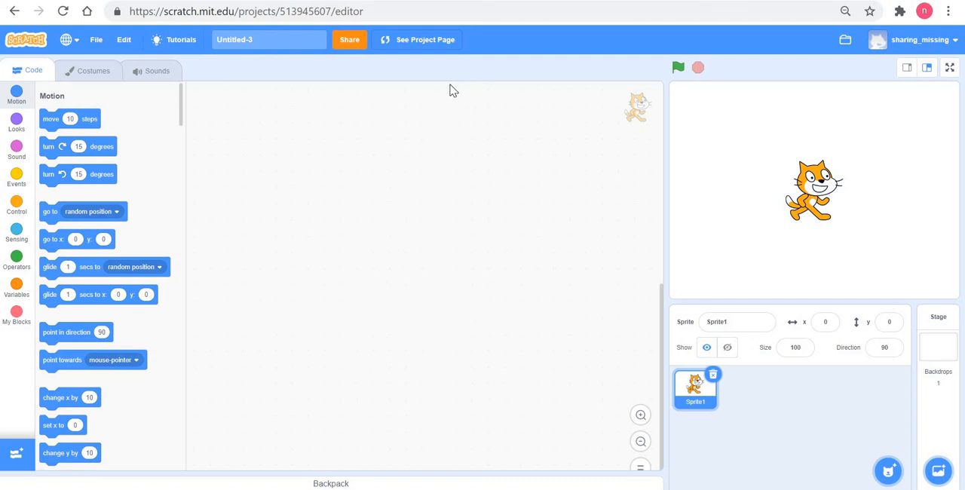
mouse_move(449, 88)
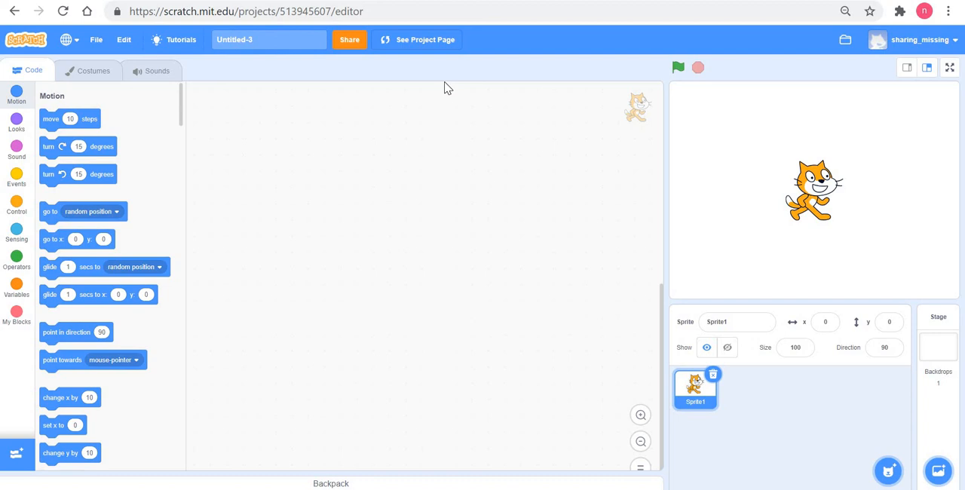